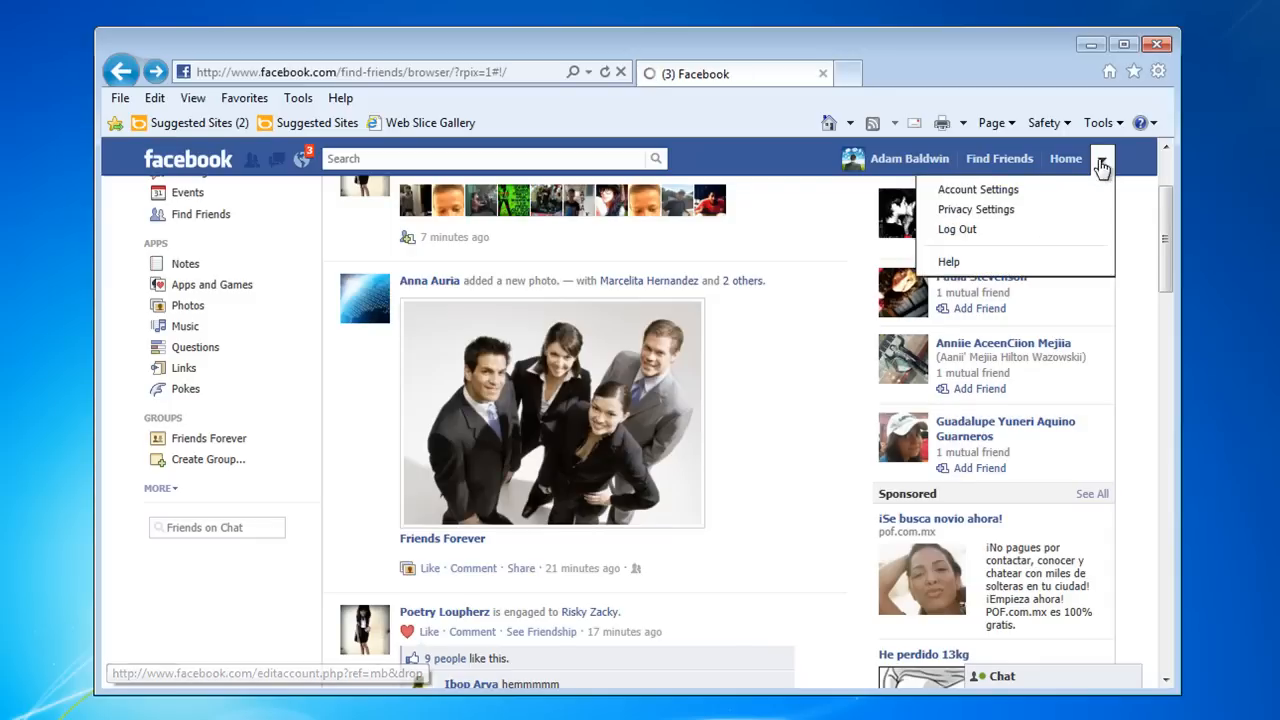
pyautogui.moveTo(990, 190)
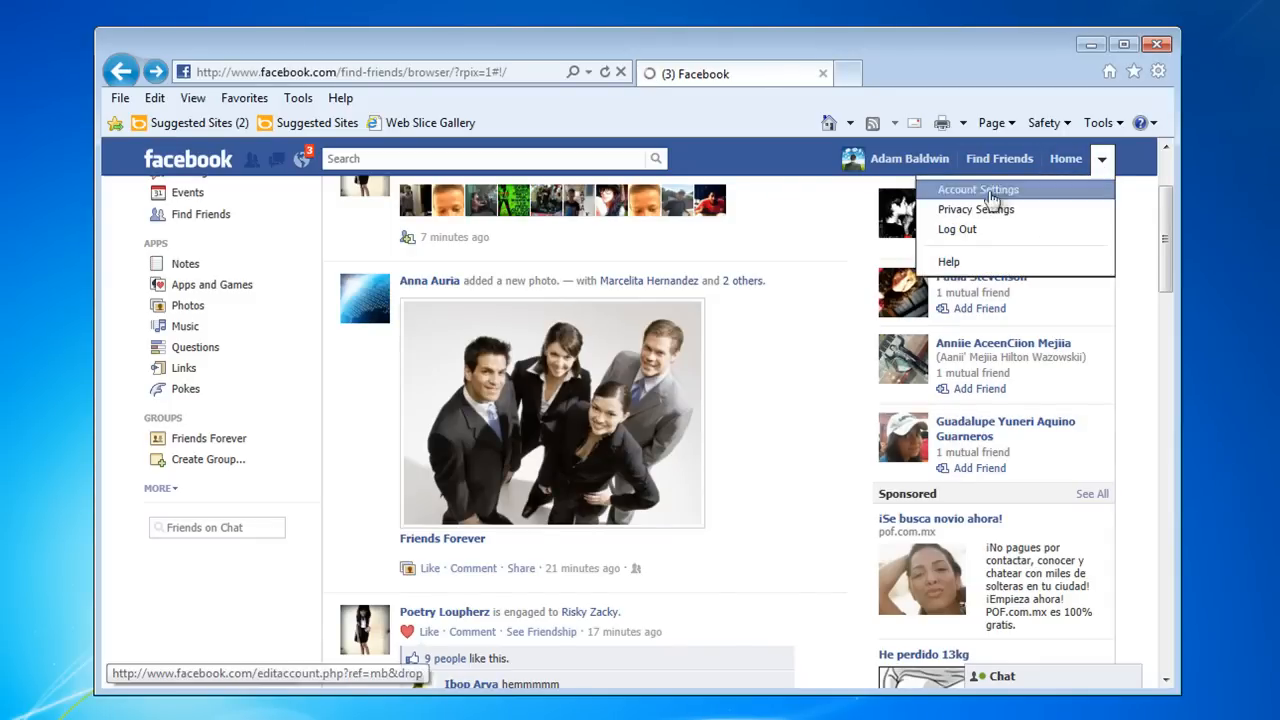
pyautogui.moveTo(956, 210)
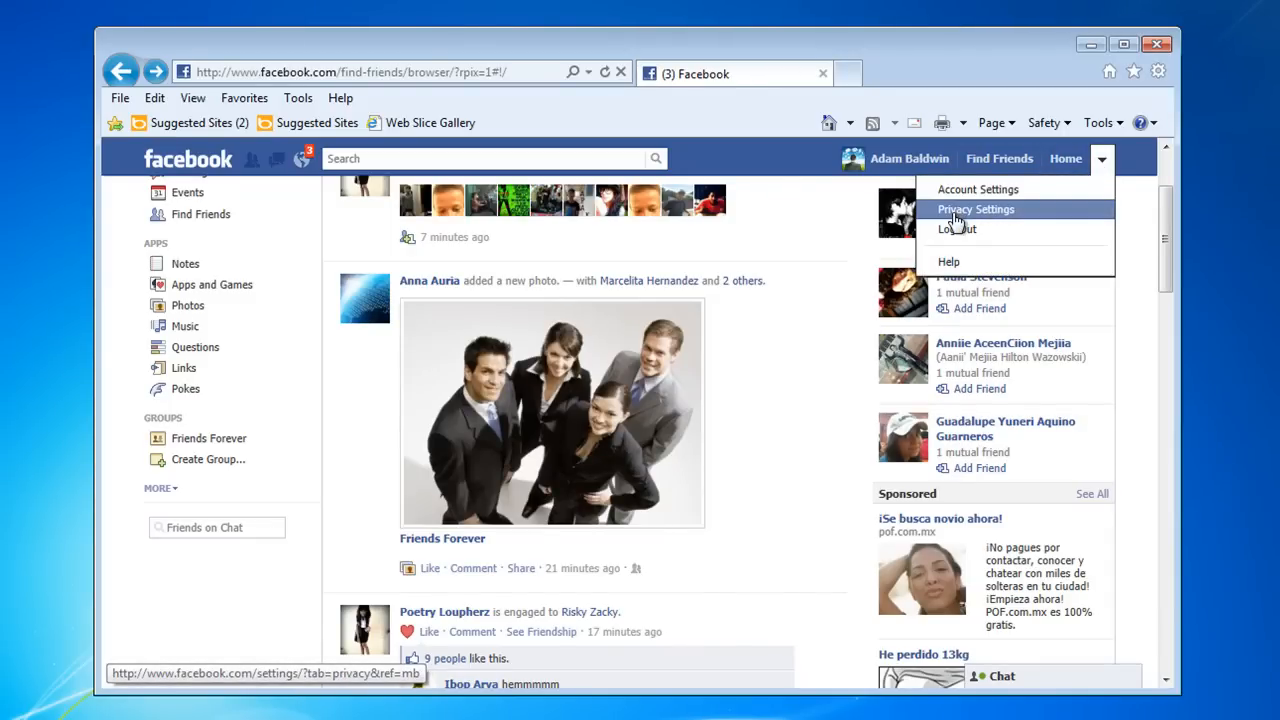
# - Go to Privacy Settings and edit the How Tags Work settings
pyautogui.click(976, 210)
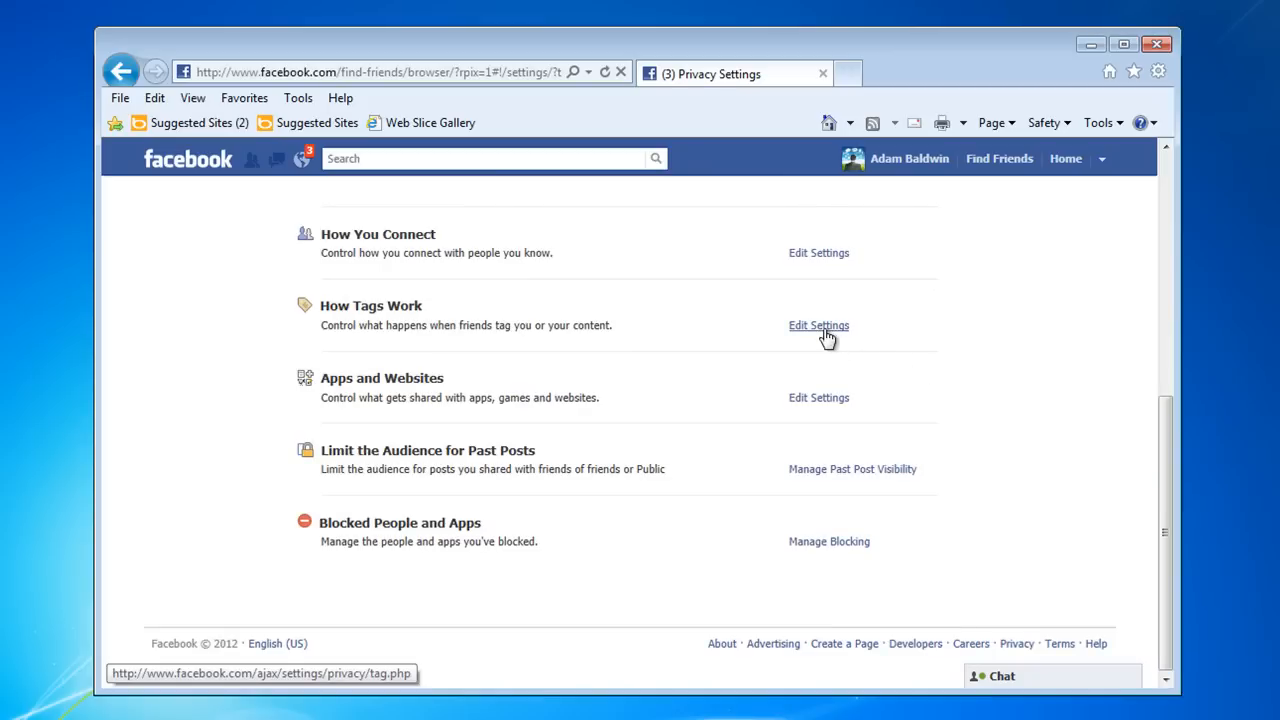
pyautogui.click(818, 324)
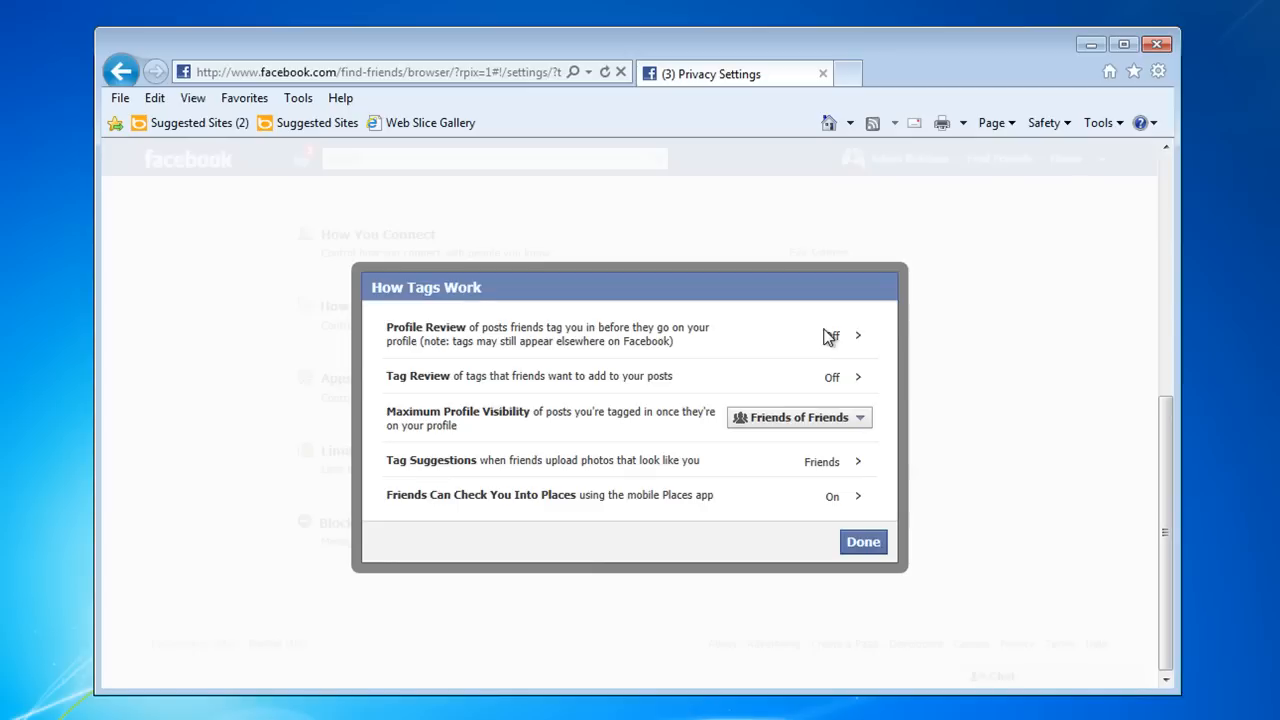
pyautogui.moveTo(858, 424)
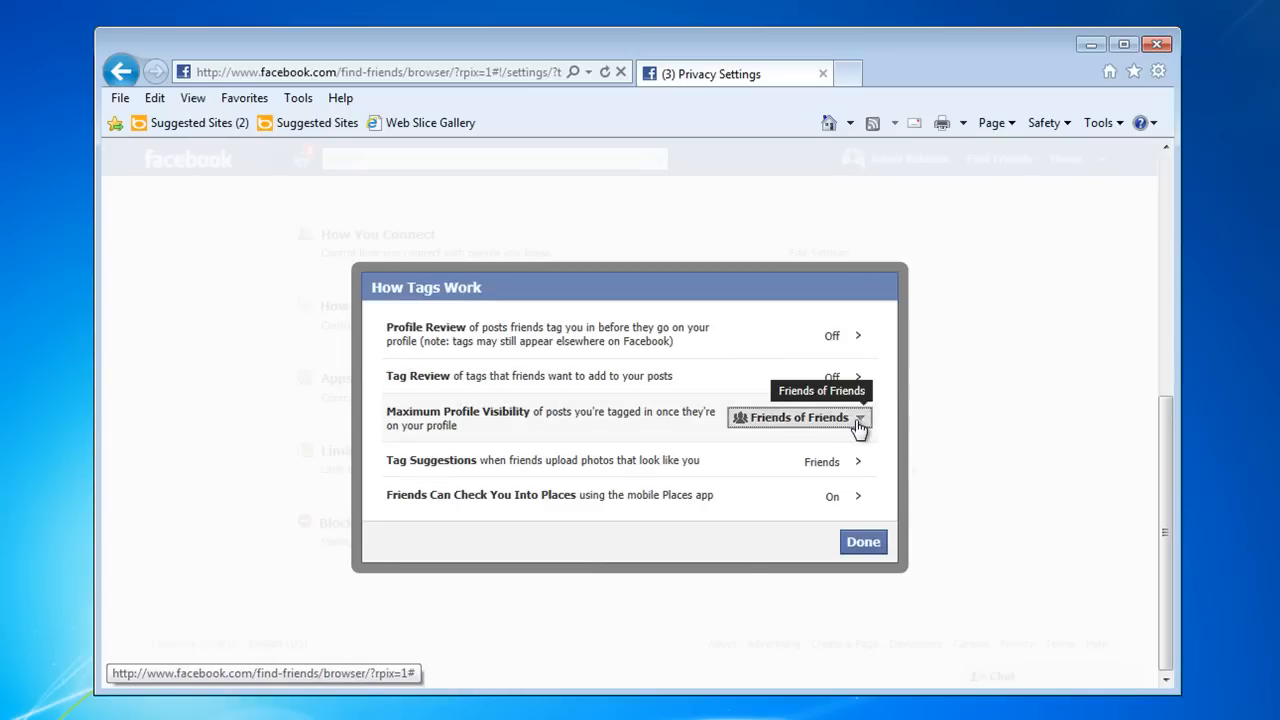
# - Set Maximum Profile Visibility to a Custom audience of Only Me and save the changes
pyautogui.click(796, 418)
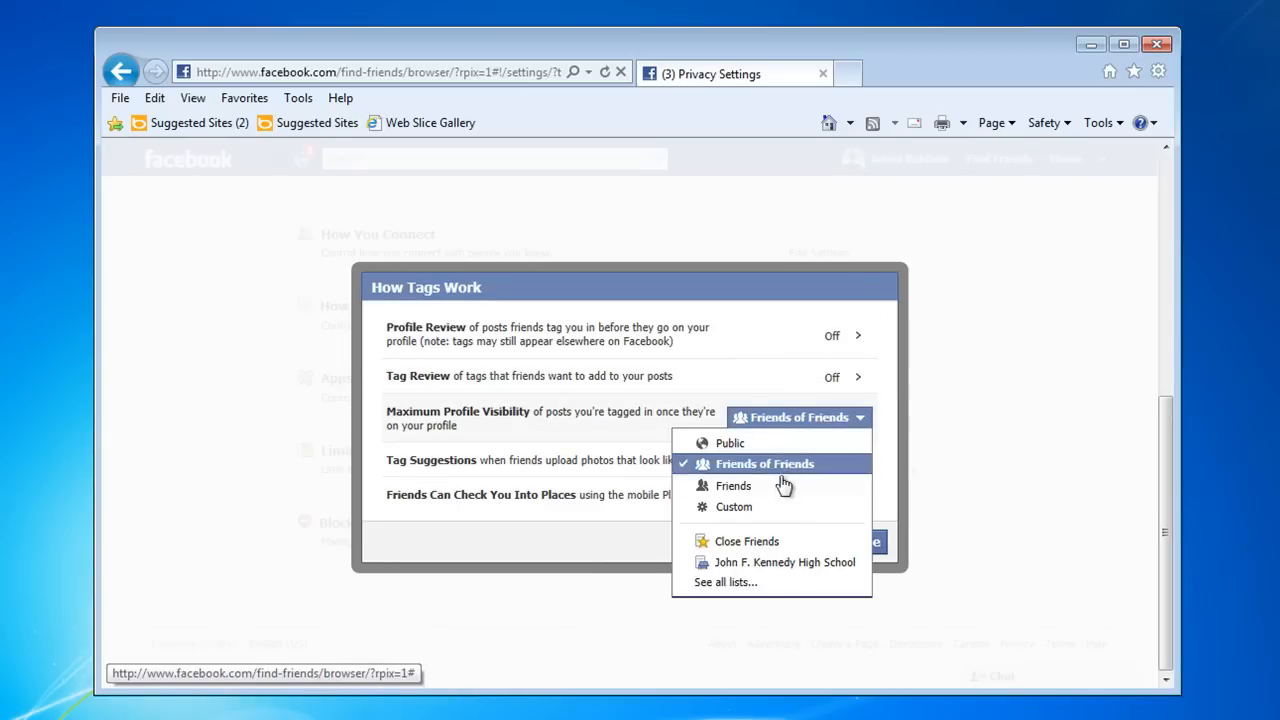
pyautogui.click(732, 506)
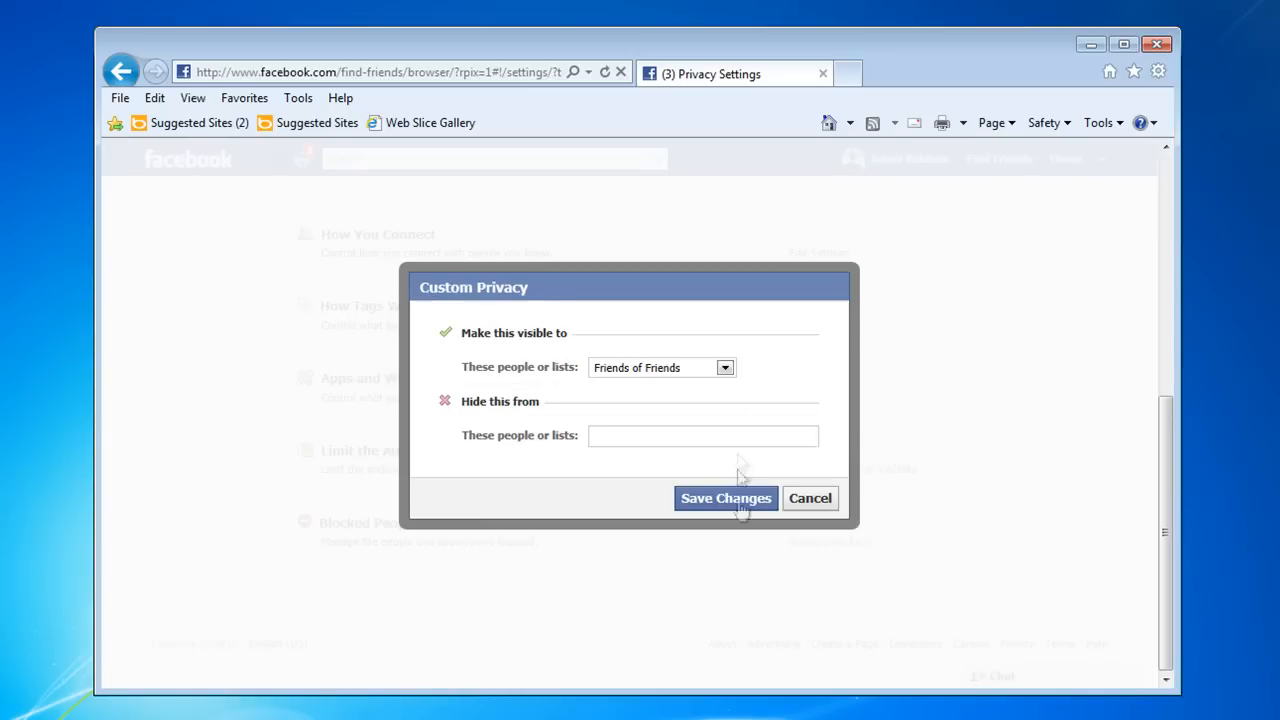
pyautogui.click(724, 368)
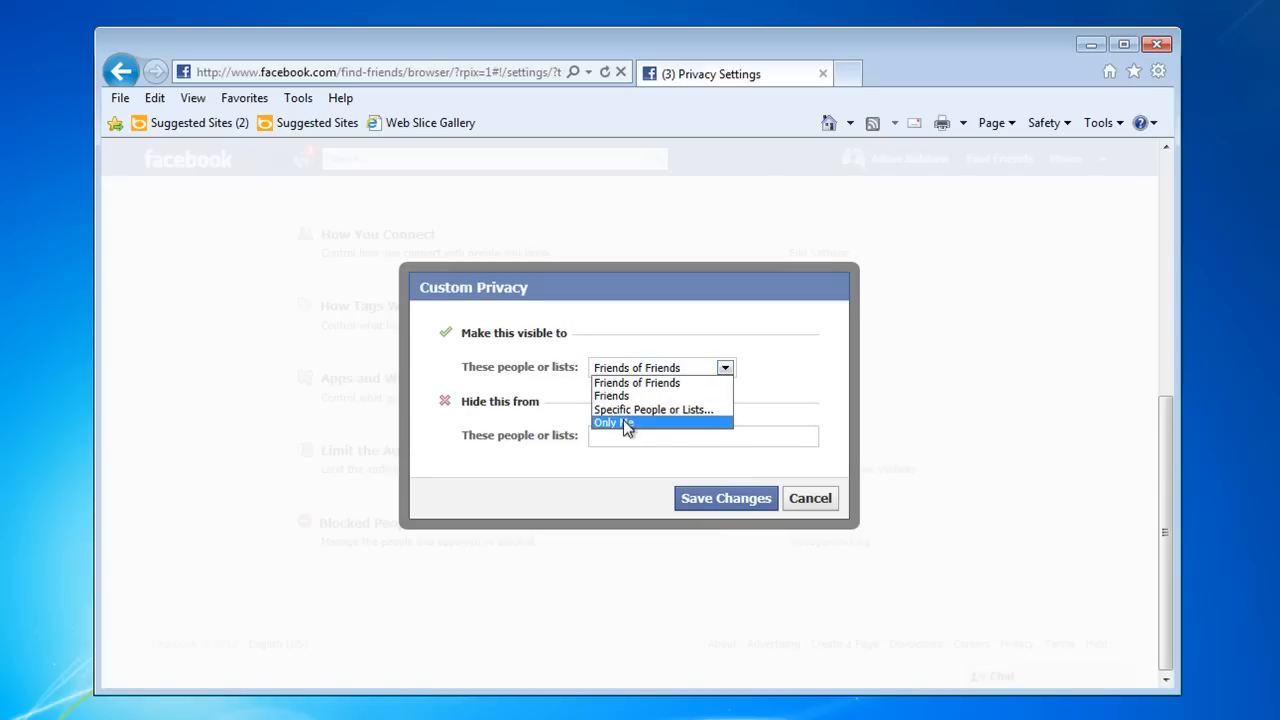
pyautogui.click(612, 422)
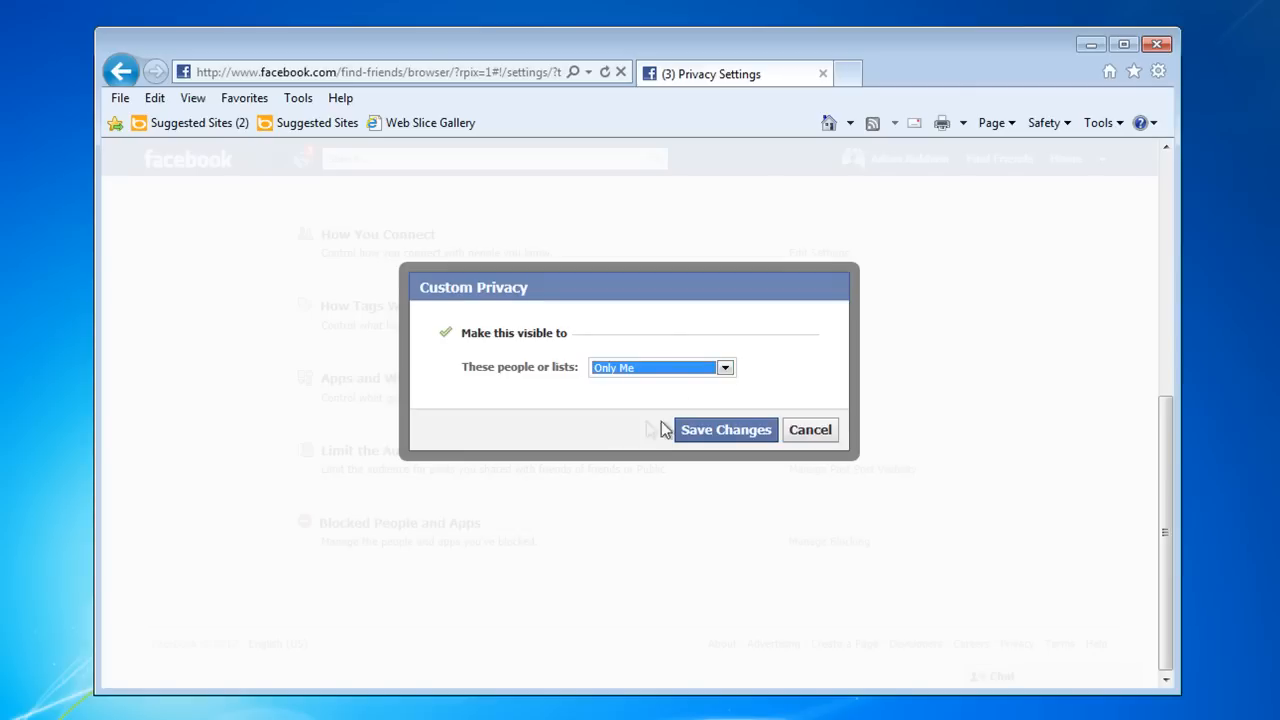
pyautogui.click(724, 428)
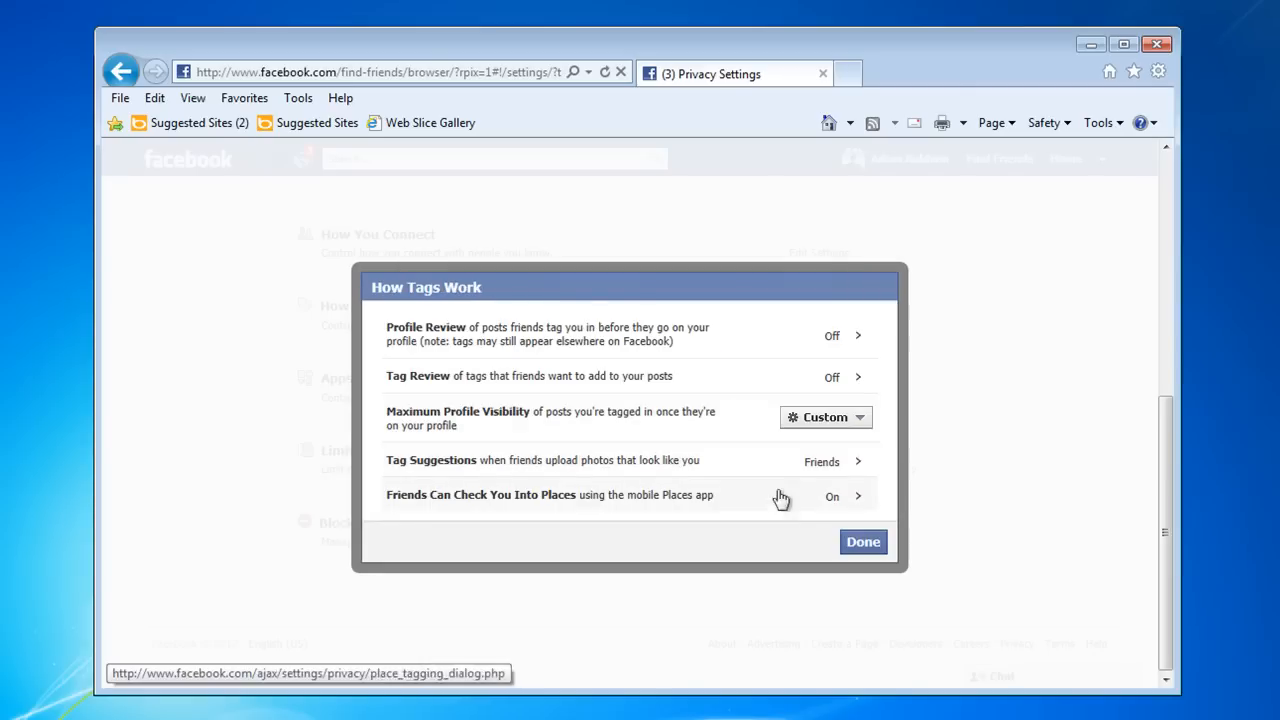